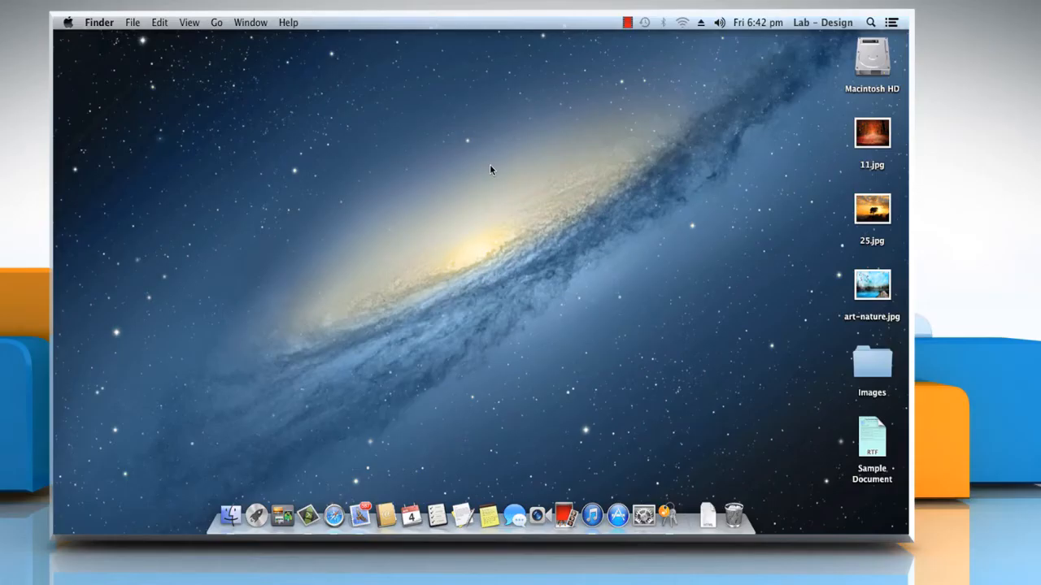
{"action": "mouse_move", "coordinate": [482, 194]}
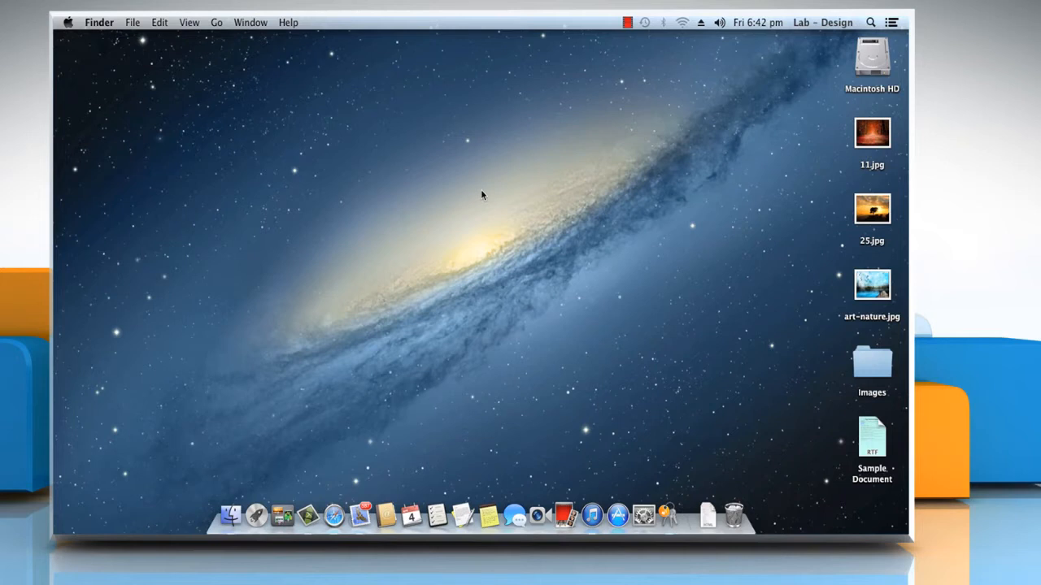
{"action": "mouse_move", "coordinate": [618, 198]}
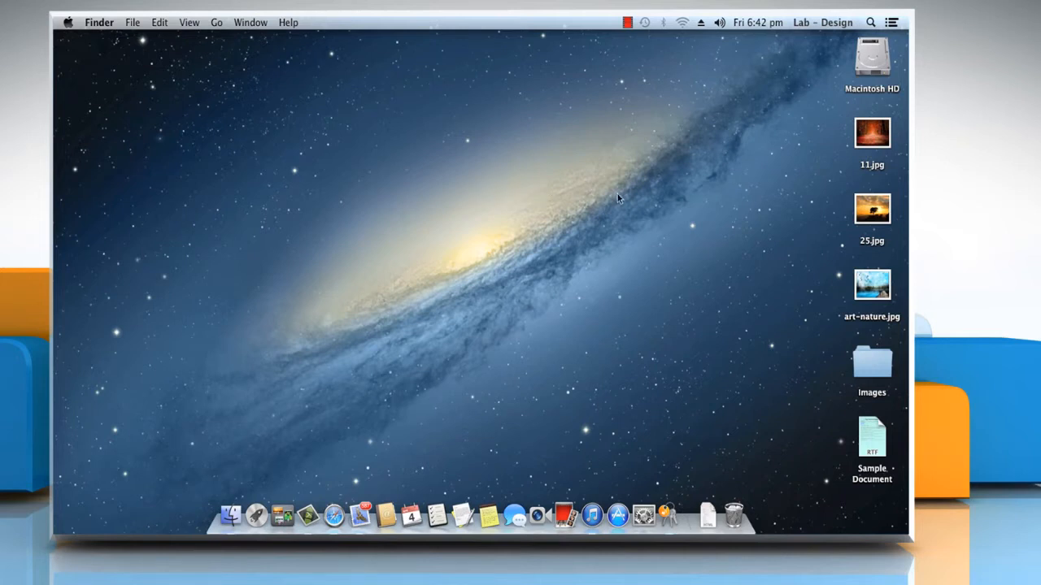
{"action": "mouse_move", "coordinate": [644, 200]}
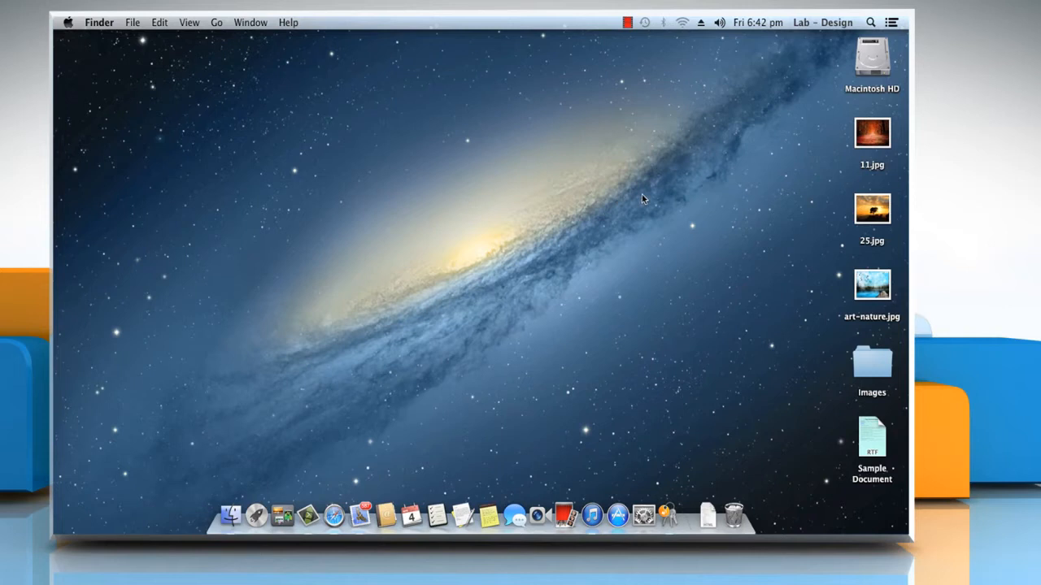
{"action": "mouse_move", "coordinate": [703, 514]}
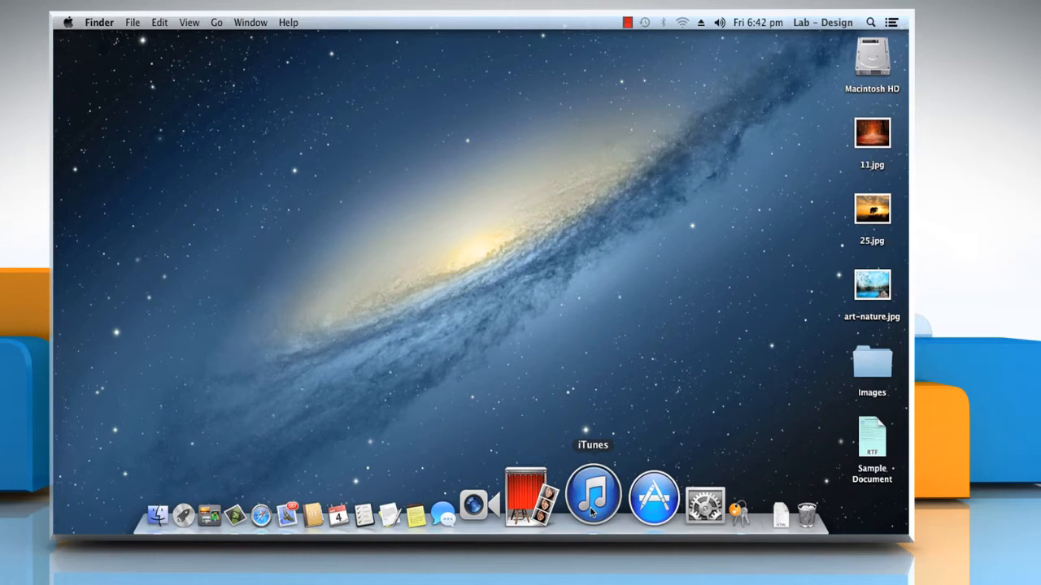
Launch iTunes from its Dock icon
{"action": "left_click", "coordinate": [591, 508]}
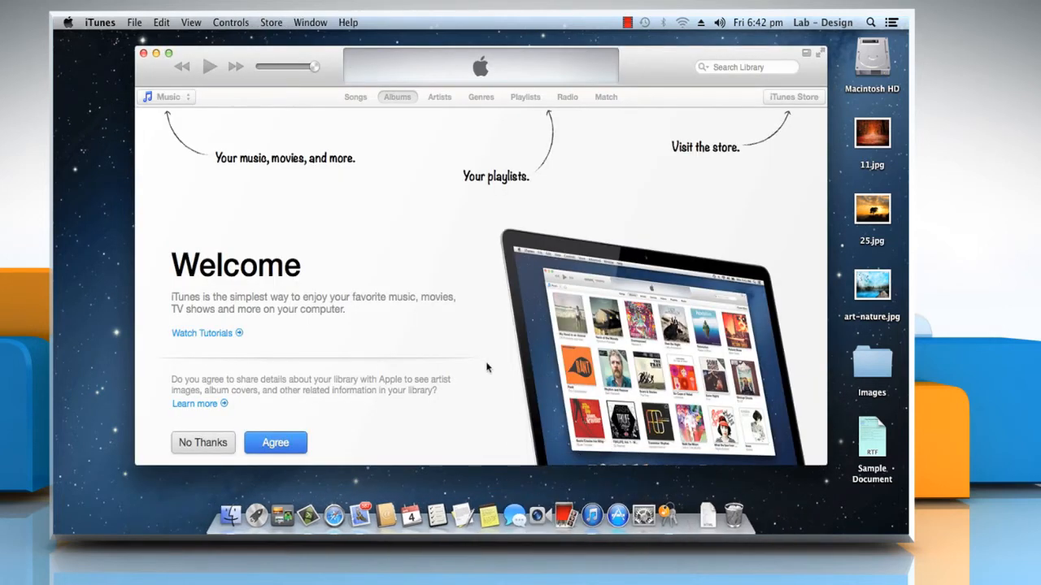
{"action": "mouse_move", "coordinate": [210, 150]}
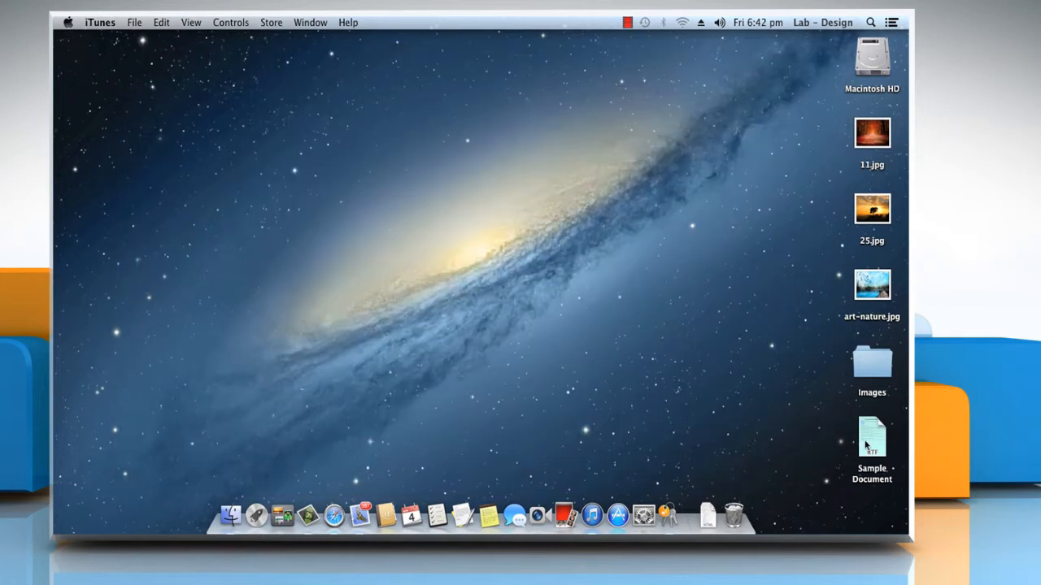
{"action": "left_click_drag", "start_coordinate": [872, 436], "coordinate": [630, 446]}
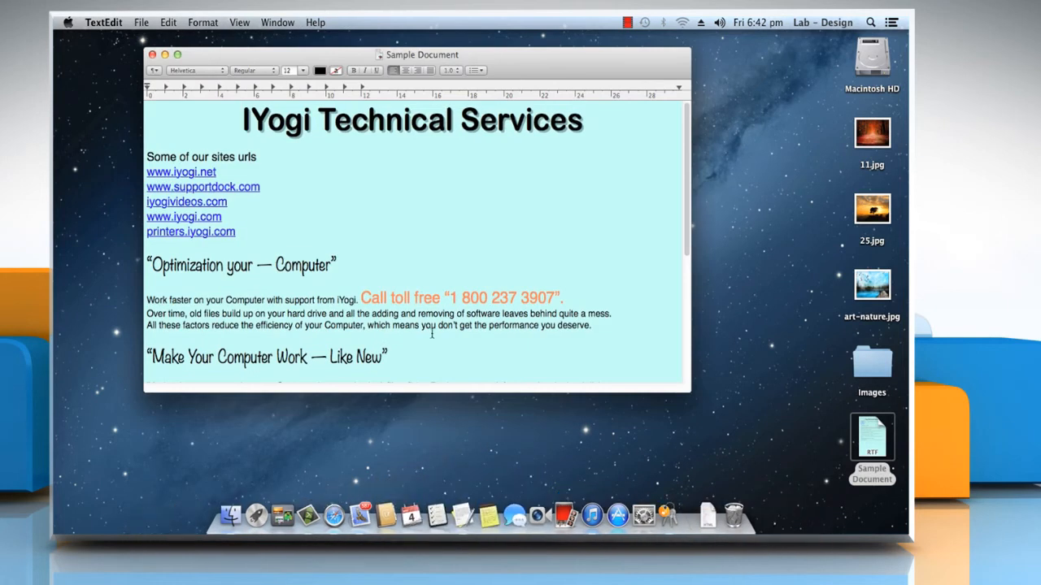
{"action": "scroll", "scroll_direction": "down", "scroll_amount": 3}
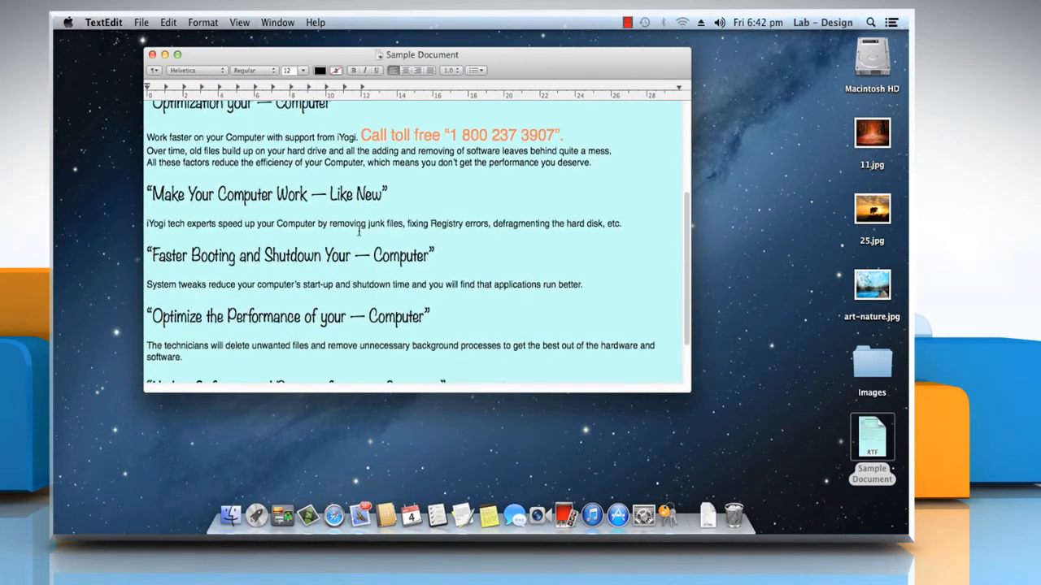
{"action": "scroll", "scroll_direction": "down", "scroll_amount": 3}
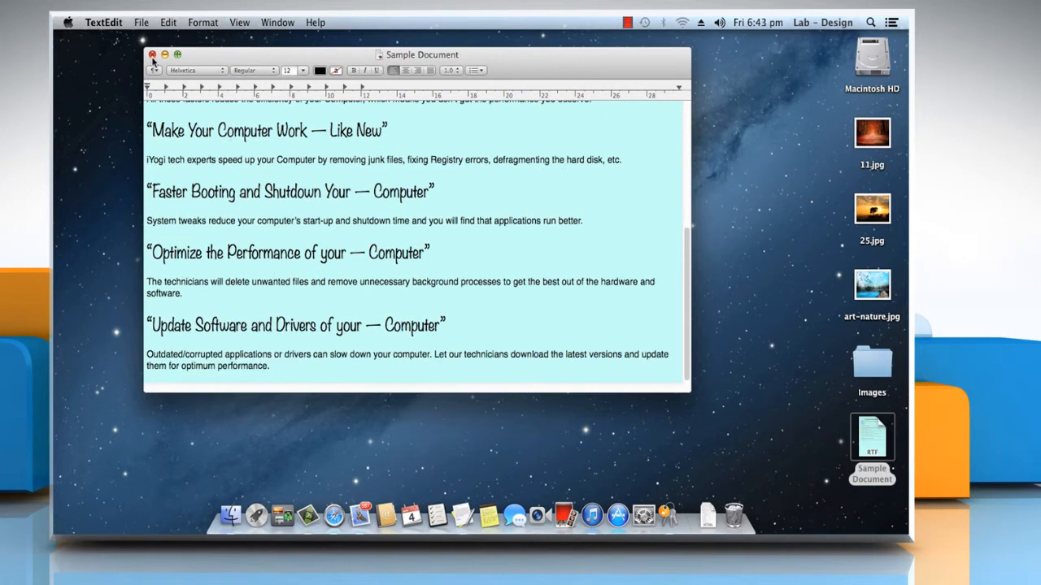
{"action": "left_click", "coordinate": [154, 53]}
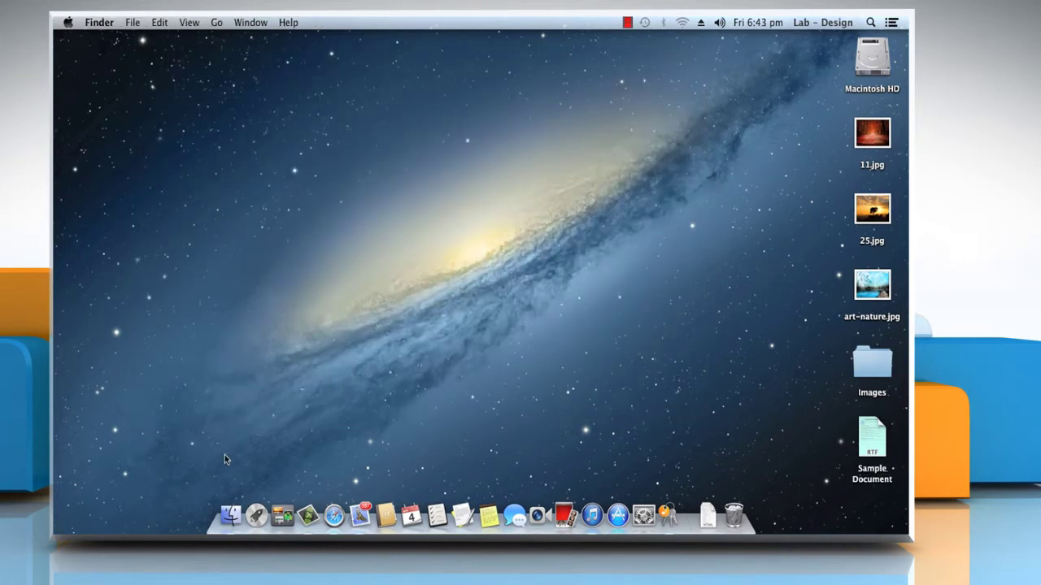
{"action": "mouse_move", "coordinate": [231, 506]}
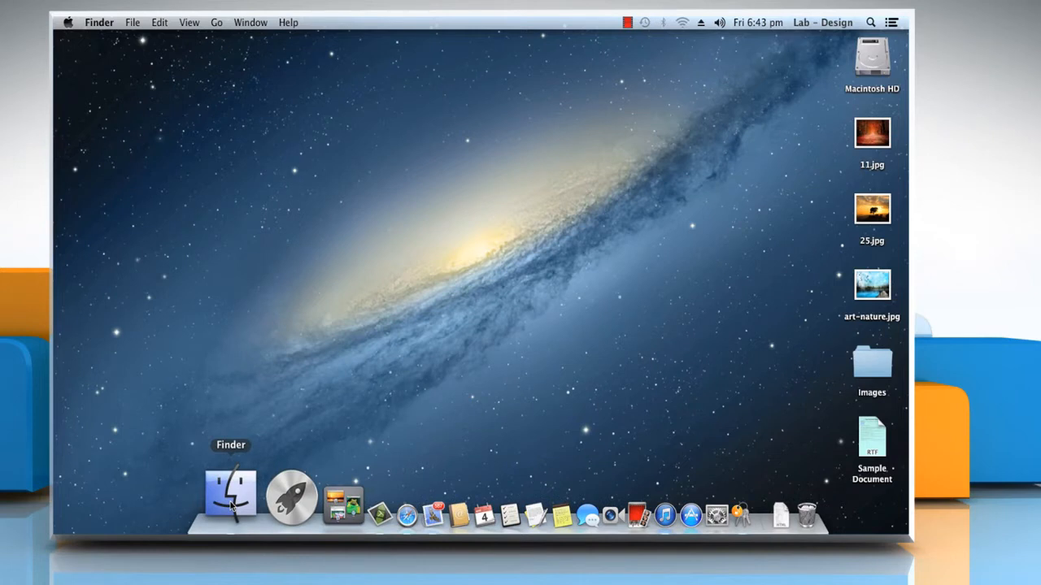
{"action": "left_click", "coordinate": [232, 499]}
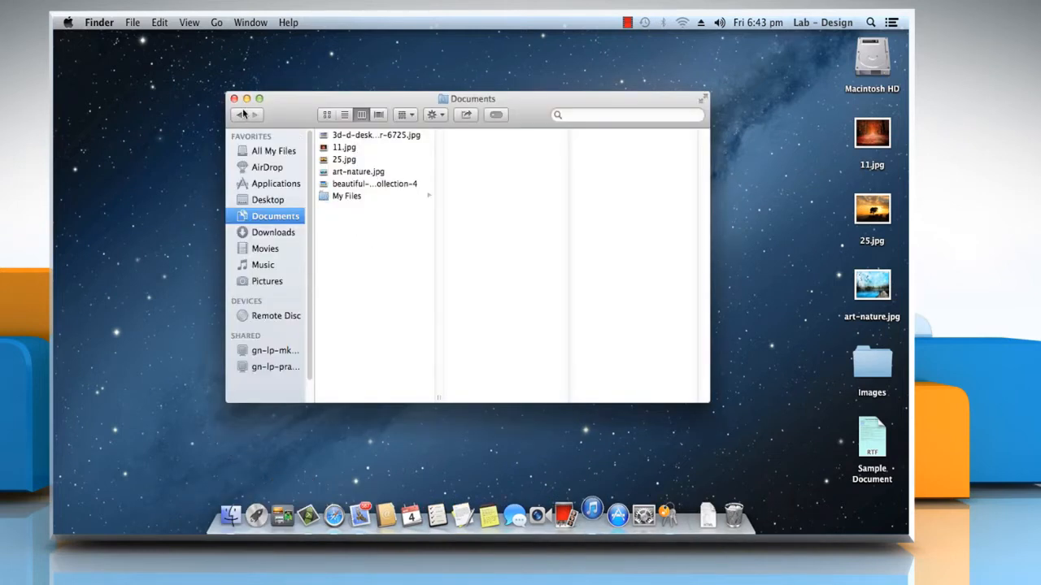
{"action": "left_click", "coordinate": [235, 98]}
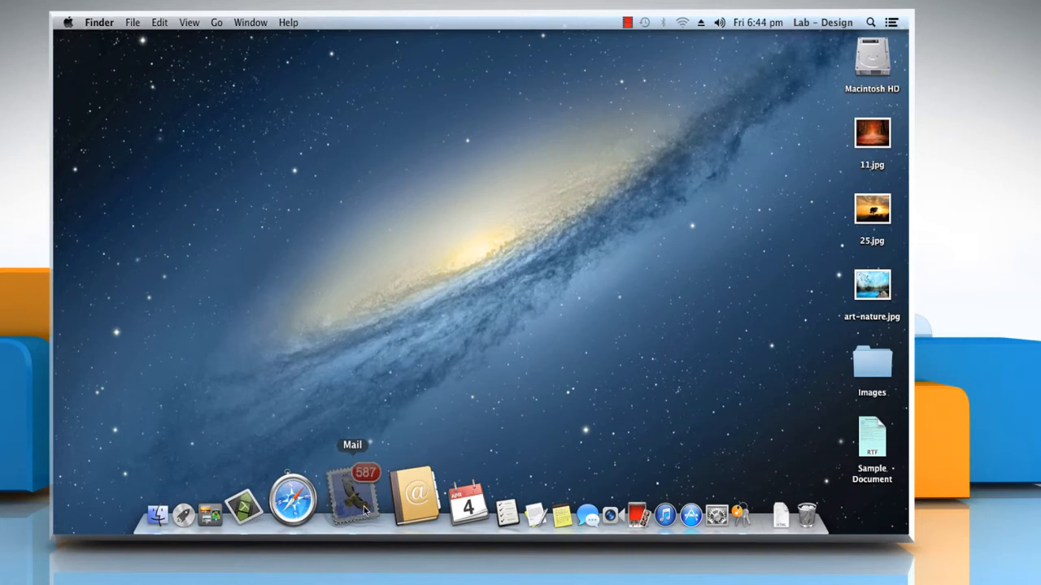
Quit Mail using the Quit command in its Dock menu
{"action": "right_click", "coordinate": [349, 508]}
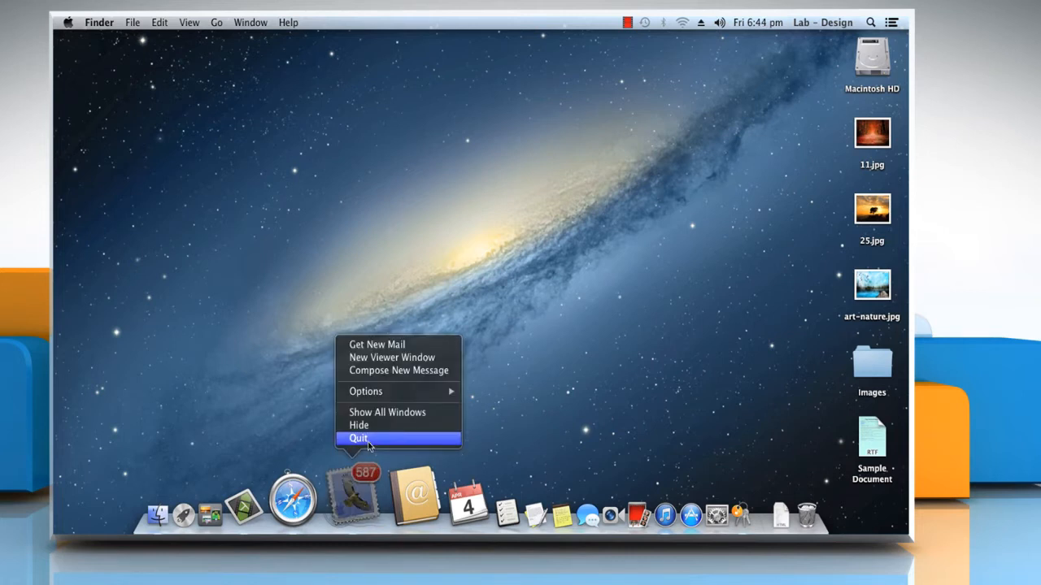
{"action": "left_click", "coordinate": [358, 437]}
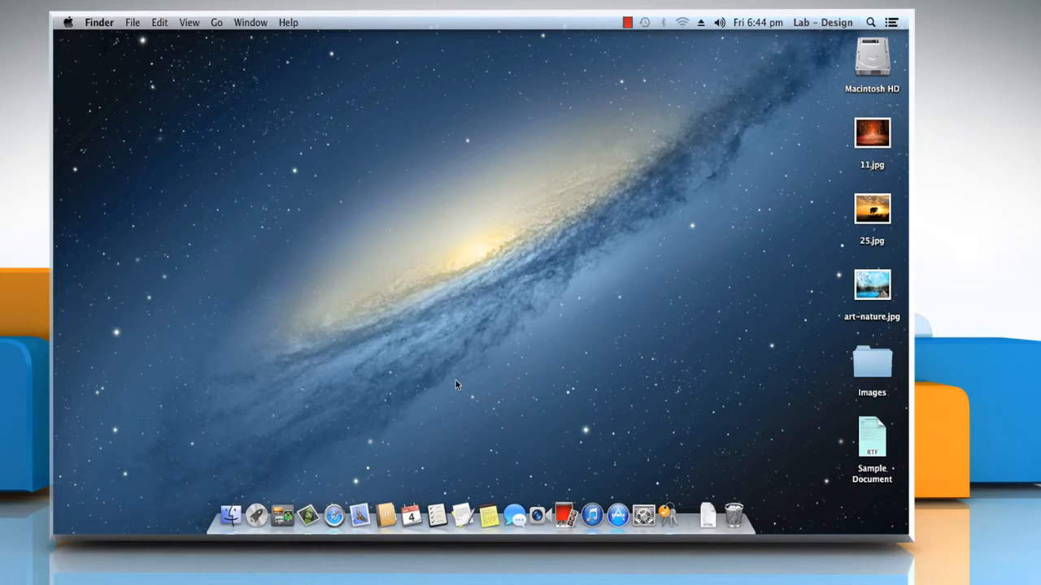
Open the Applications folder via the Go menu and drag Skype to the Trash
{"action": "left_click", "coordinate": [217, 22]}
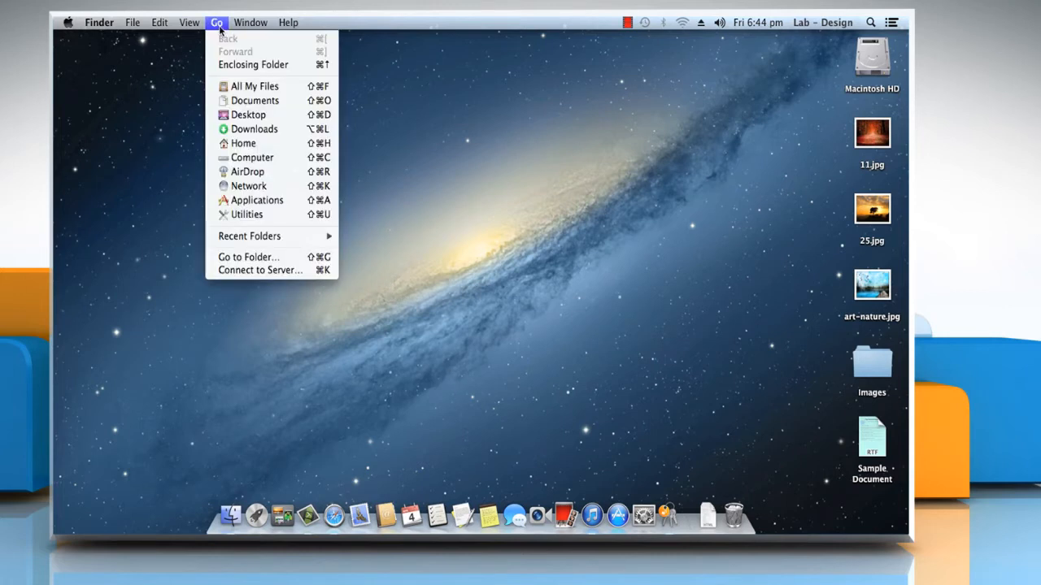
{"action": "mouse_move", "coordinate": [262, 200]}
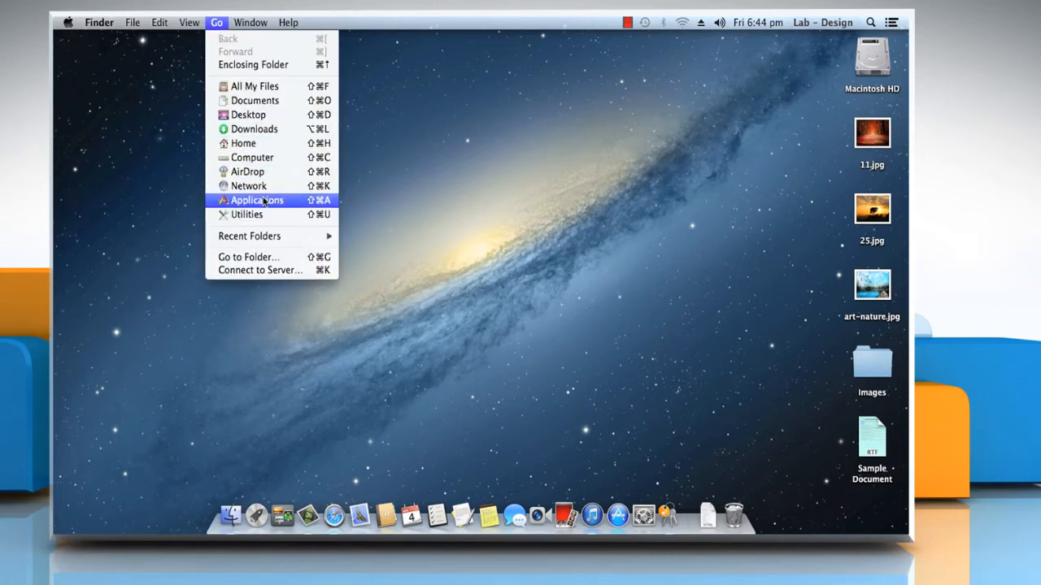
{"action": "left_click", "coordinate": [257, 200]}
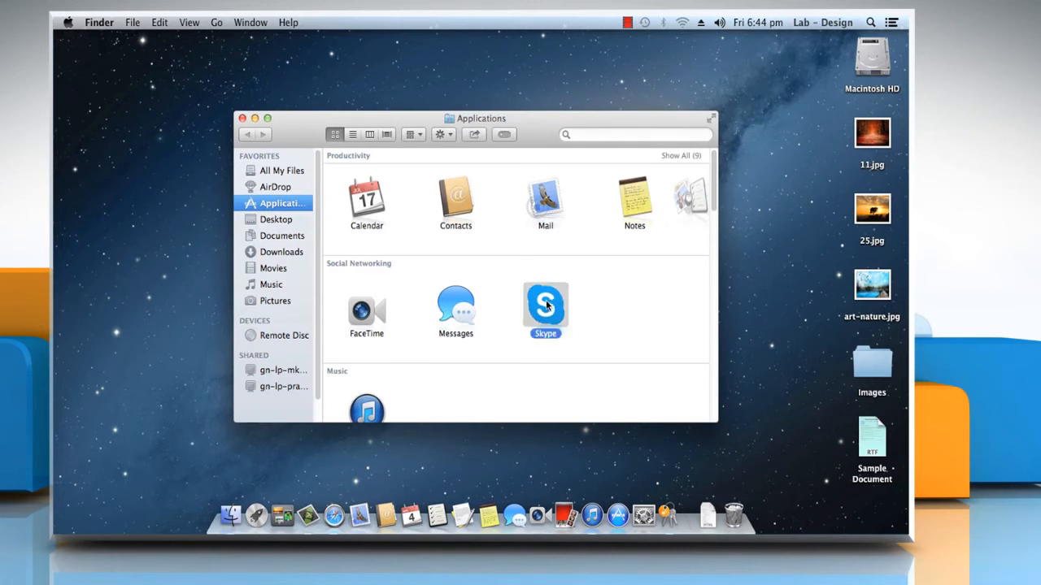
{"action": "left_click_drag", "start_coordinate": [545, 309], "coordinate": [673, 394]}
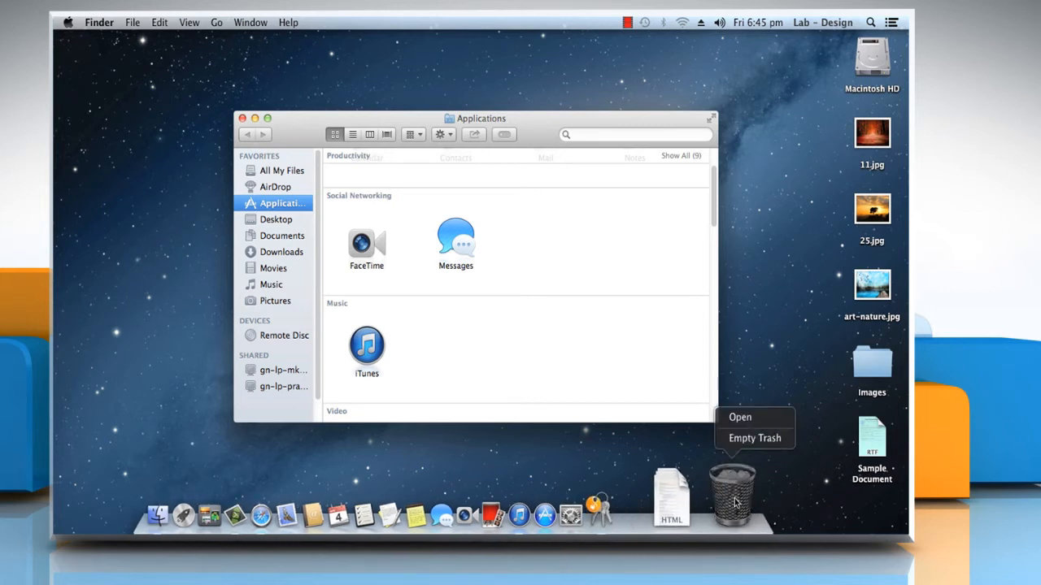
{"action": "mouse_move", "coordinate": [749, 445]}
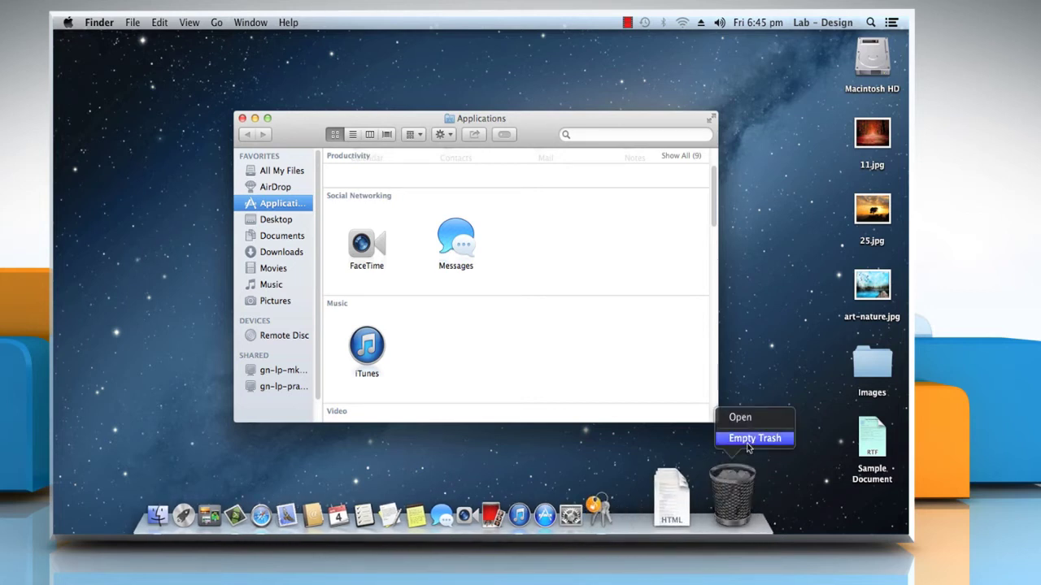
Empty the Trash, confirm permanent erasure, and close the Applications window
{"action": "left_click", "coordinate": [754, 439]}
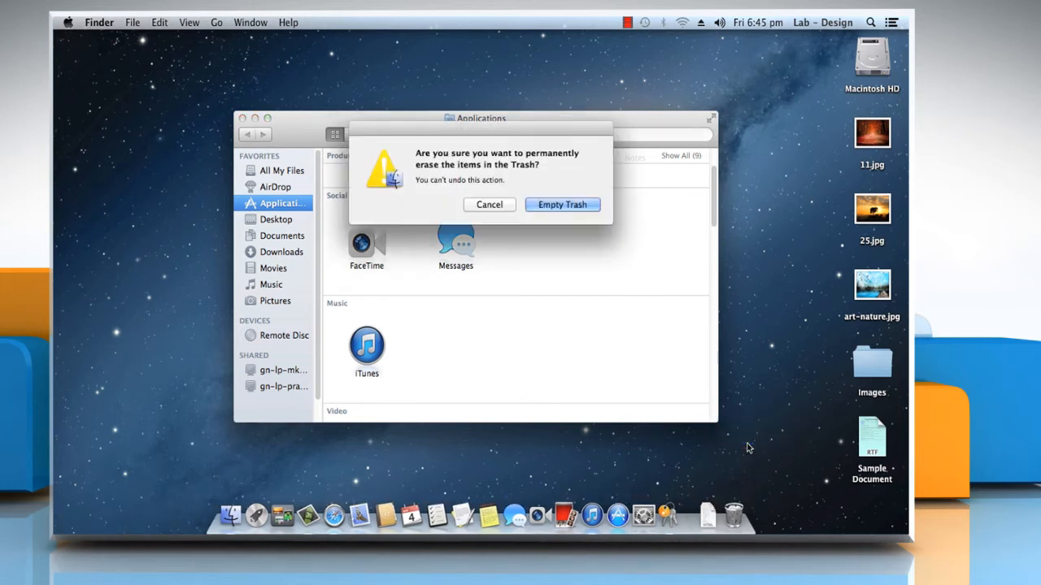
{"action": "mouse_move", "coordinate": [564, 208]}
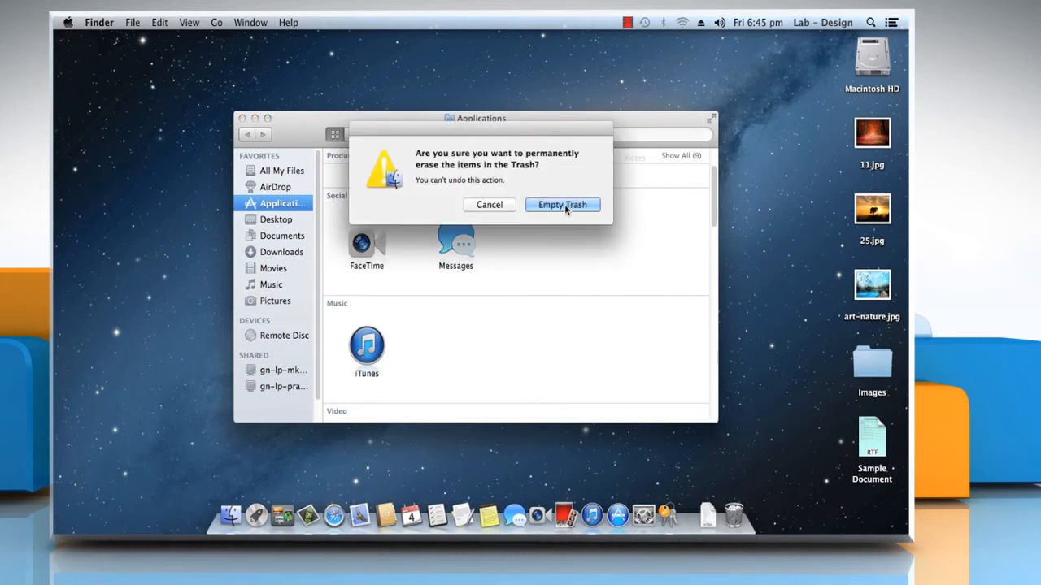
{"action": "left_click", "coordinate": [562, 204]}
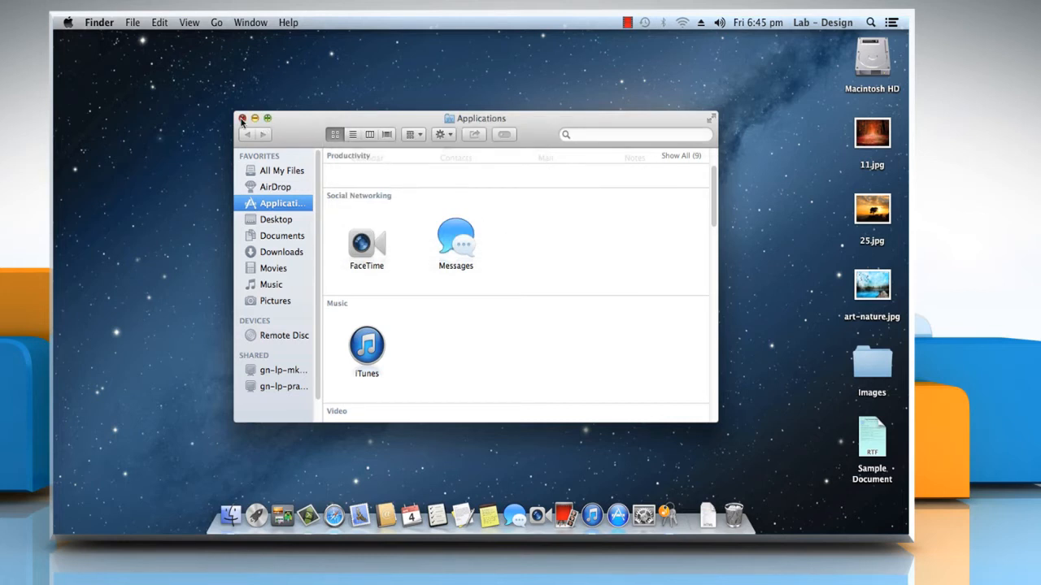
{"action": "left_click", "coordinate": [243, 119]}
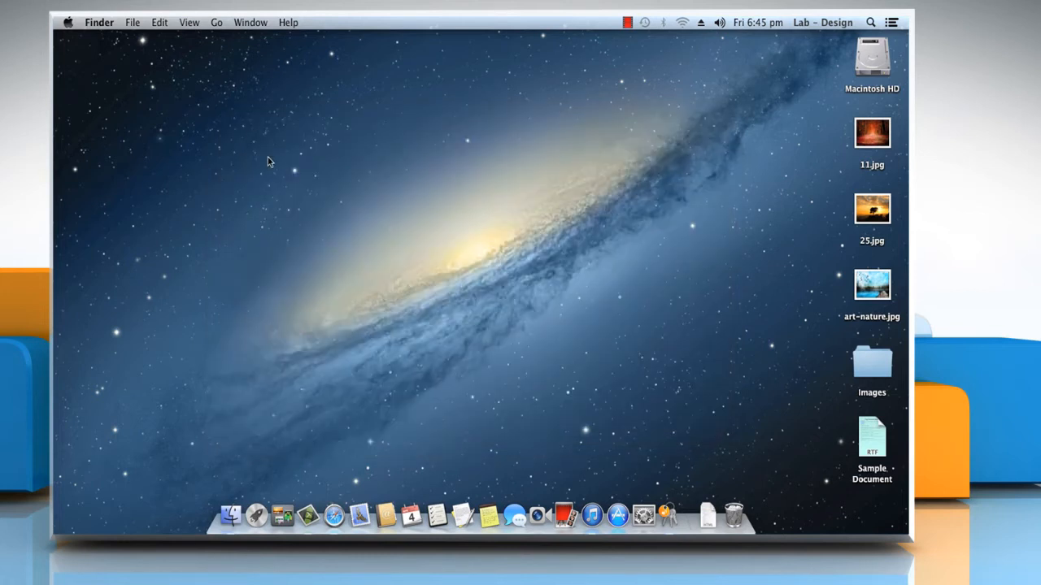
{"action": "mouse_move", "coordinate": [273, 164]}
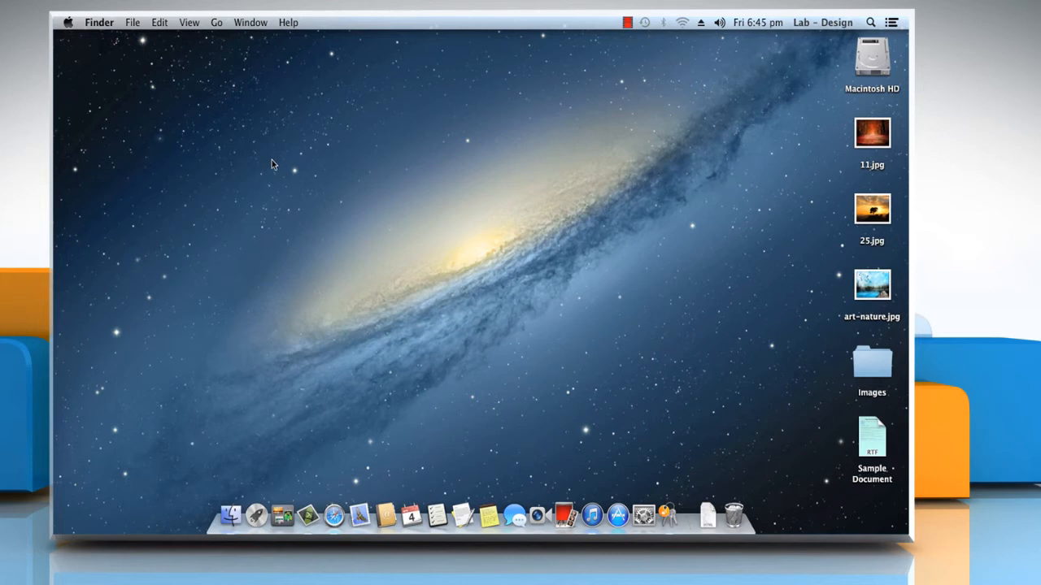
{"action": "mouse_move", "coordinate": [165, 93]}
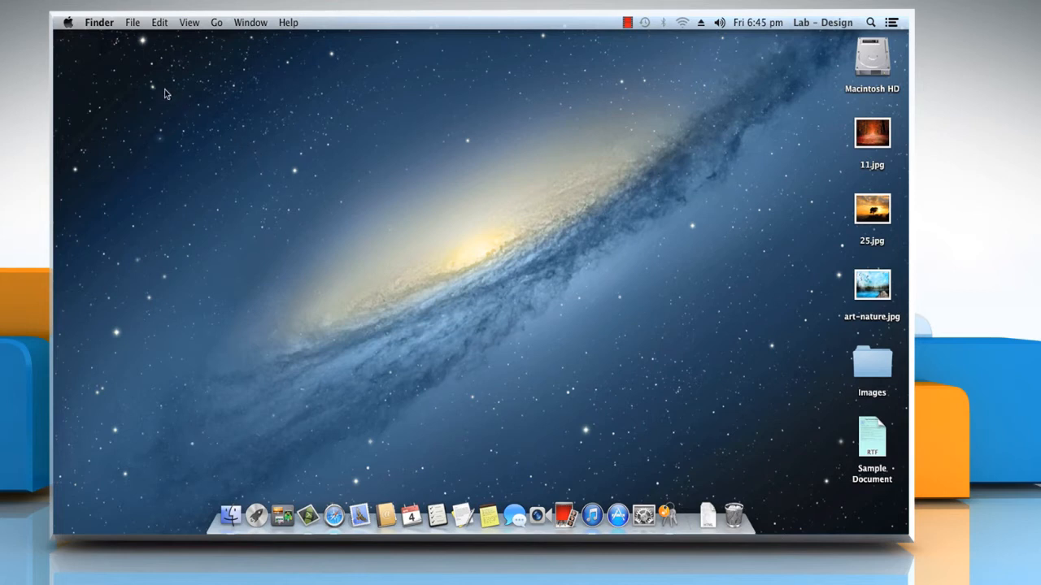
Show the Dock submenu in the Apple menu
{"action": "left_click", "coordinate": [72, 22]}
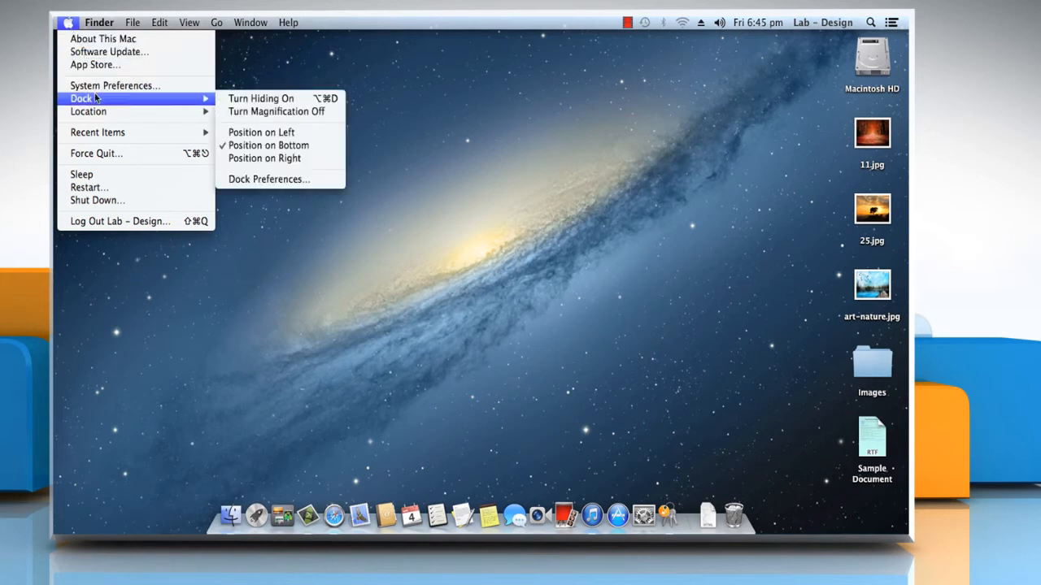
{"action": "mouse_move", "coordinate": [268, 179]}
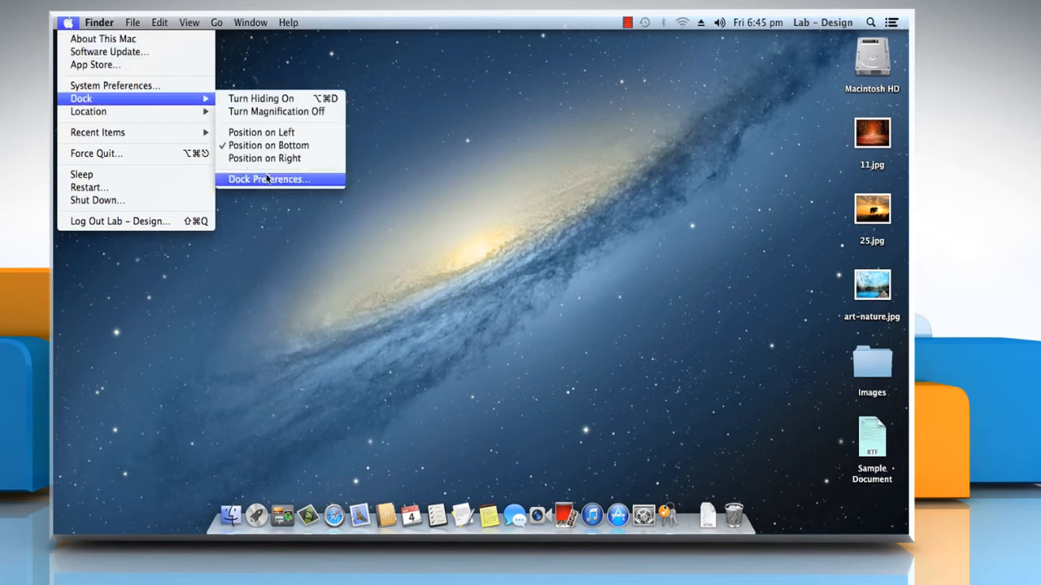
In Dock Preferences, set magnification to Max and size slightly larger, then close
{"action": "left_click", "coordinate": [267, 179]}
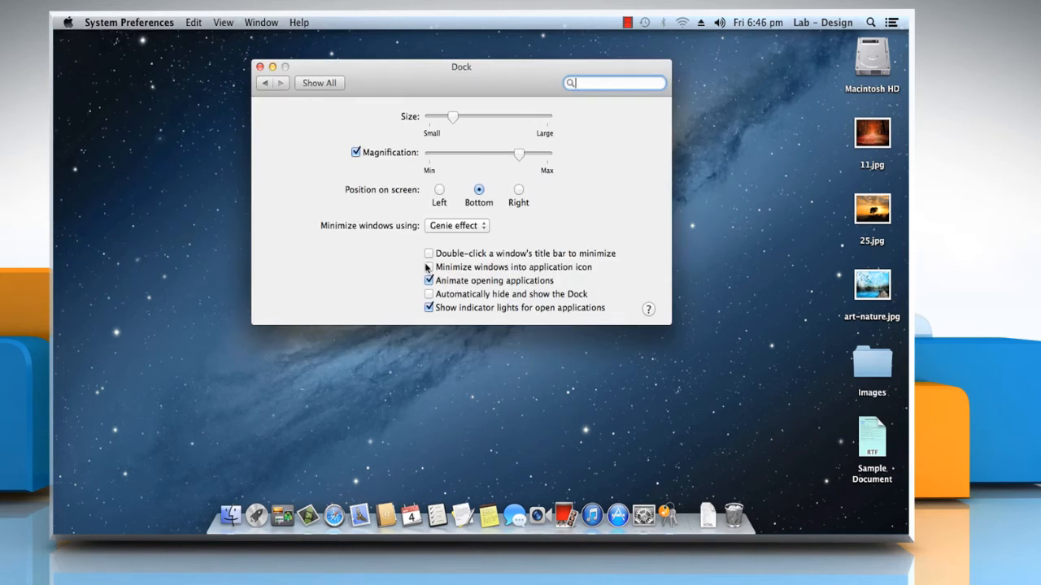
{"action": "left_click", "coordinate": [428, 280]}
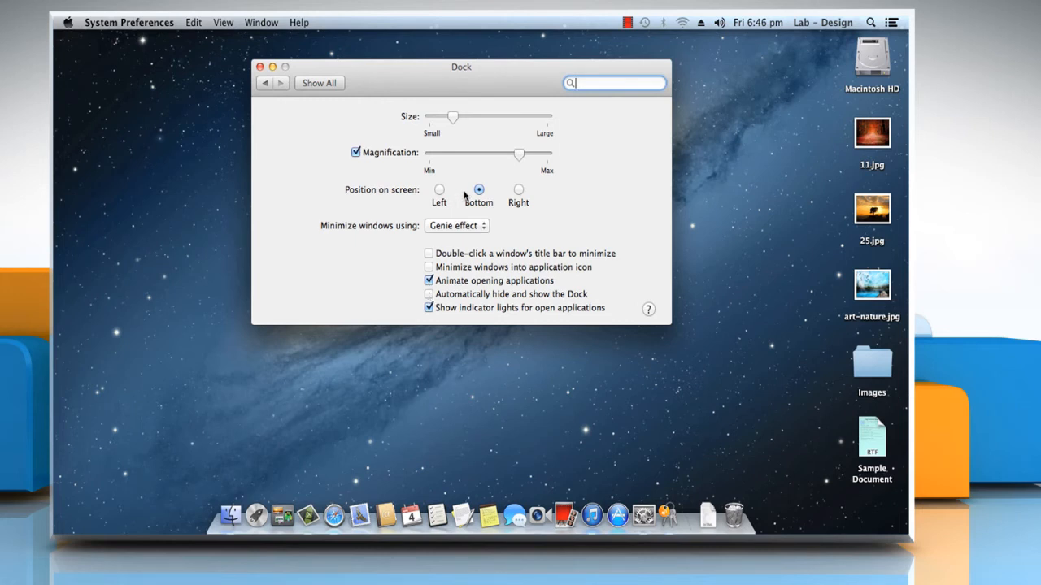
{"action": "left_click_drag", "start_coordinate": [519, 153], "coordinate": [532, 154]}
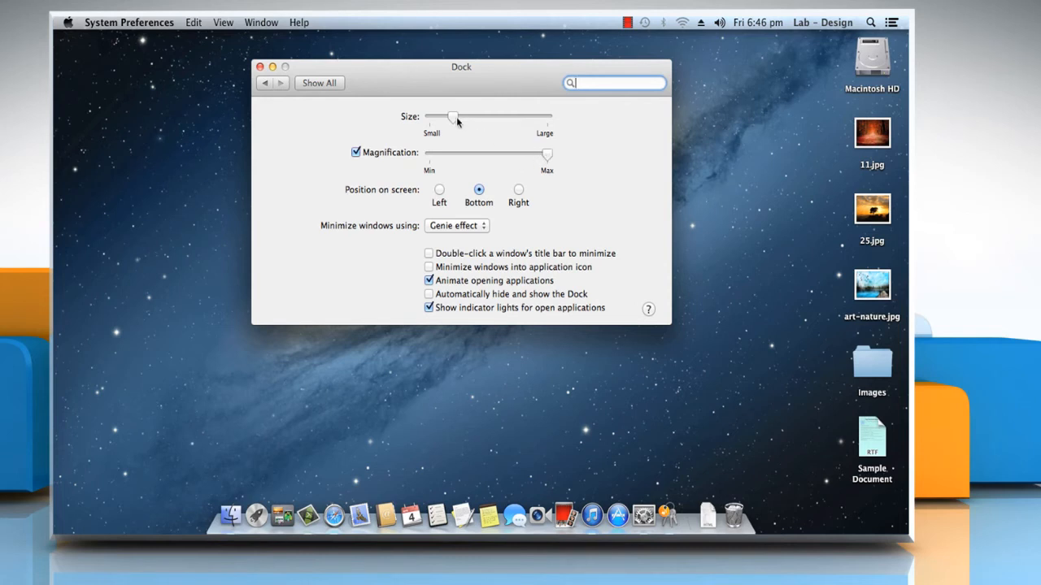
{"action": "left_click_drag", "start_coordinate": [453, 116], "coordinate": [466, 117]}
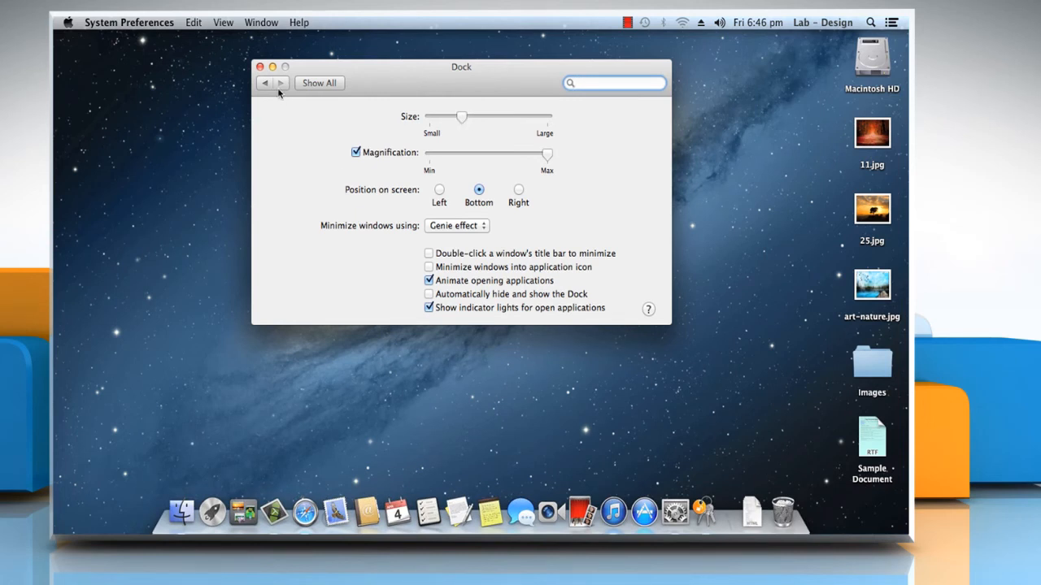
{"action": "left_click", "coordinate": [259, 67]}
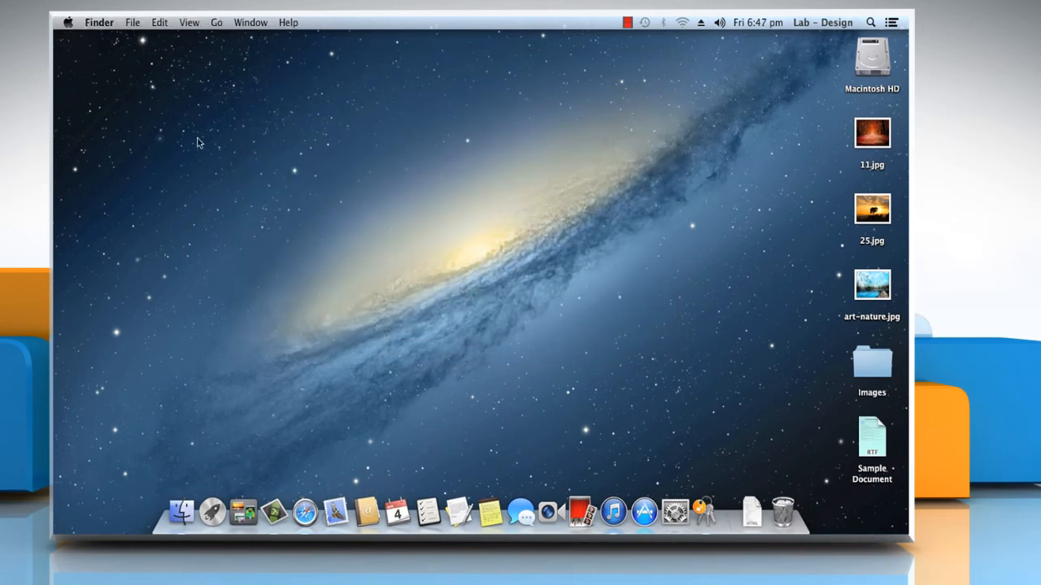
Reopen Dock Preferences from the Apple menu, shrink the Dock slightly, and close
{"action": "left_click", "coordinate": [70, 22]}
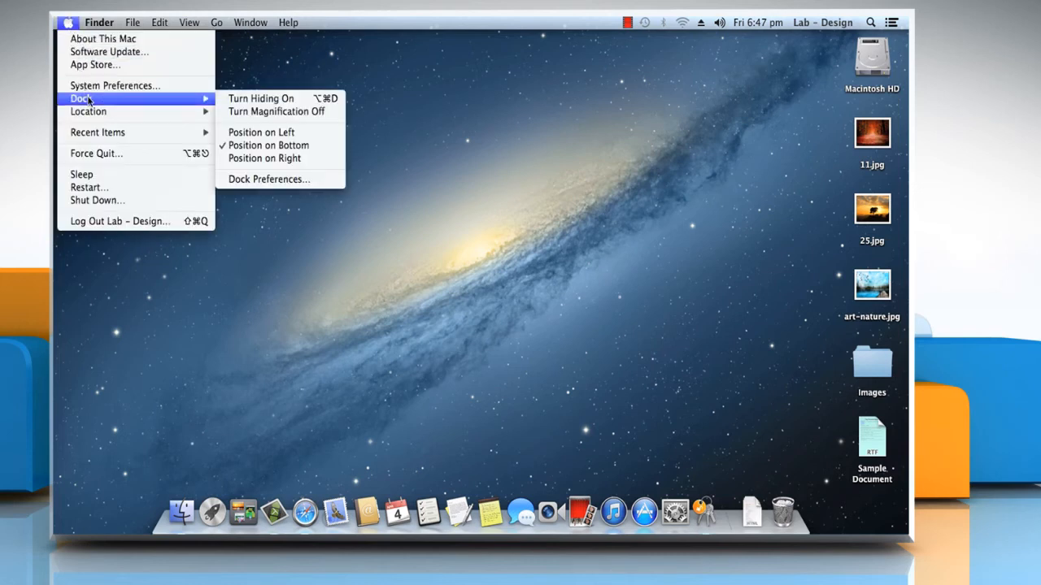
{"action": "left_click", "coordinate": [269, 179]}
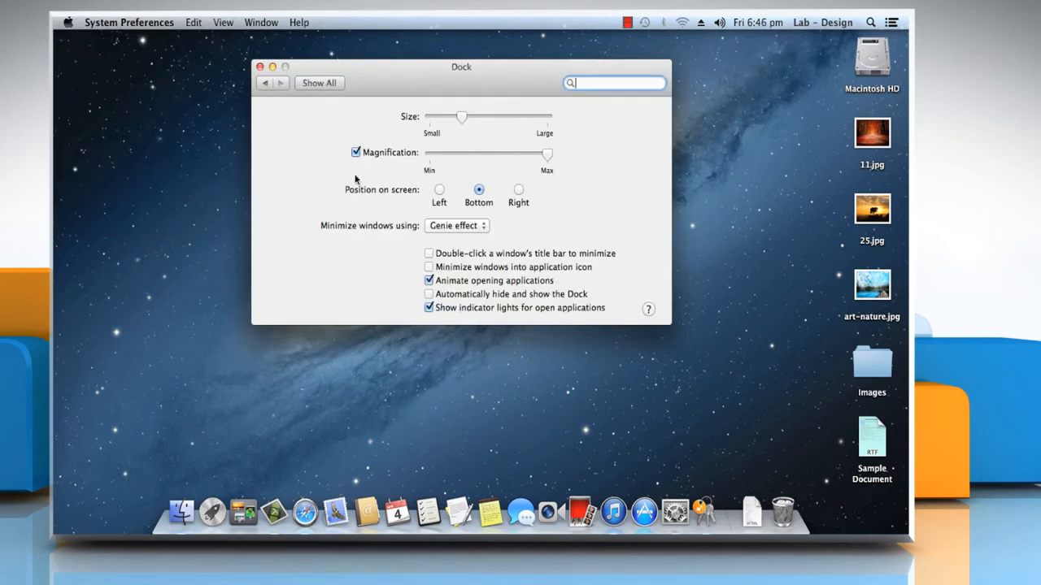
{"action": "left_click", "coordinate": [260, 67]}
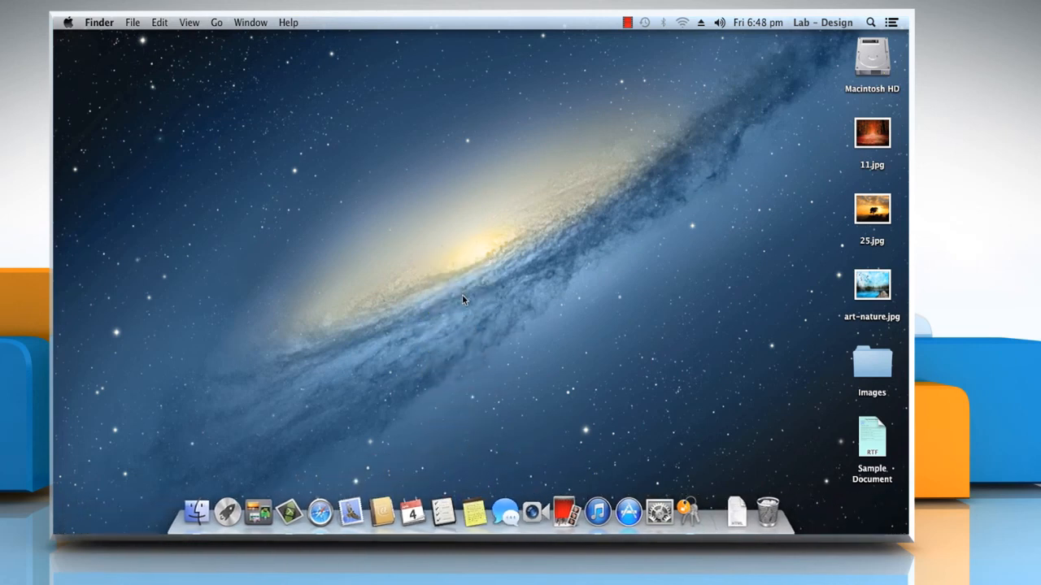
{"action": "mouse_move", "coordinate": [484, 367]}
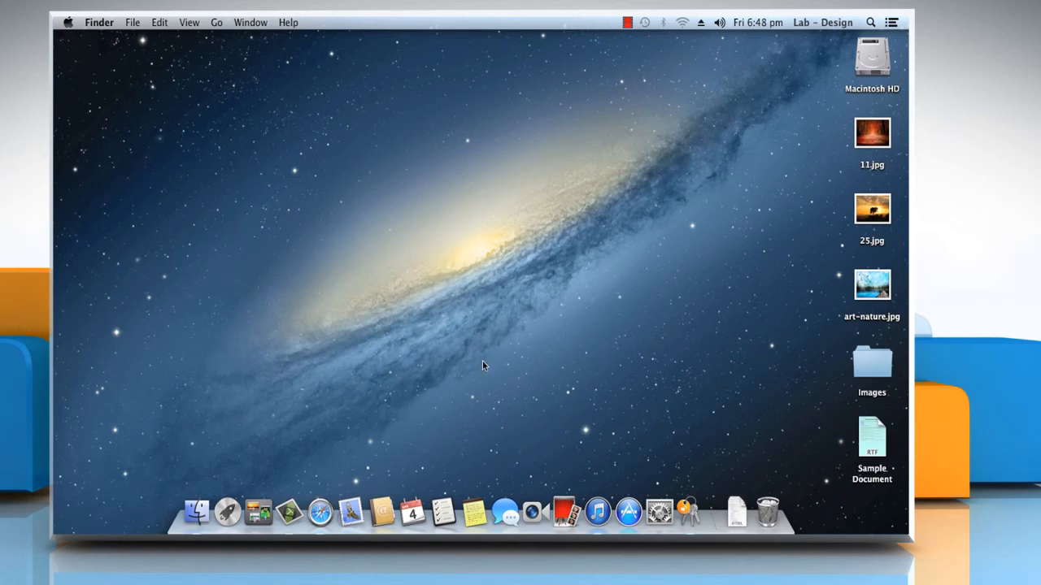